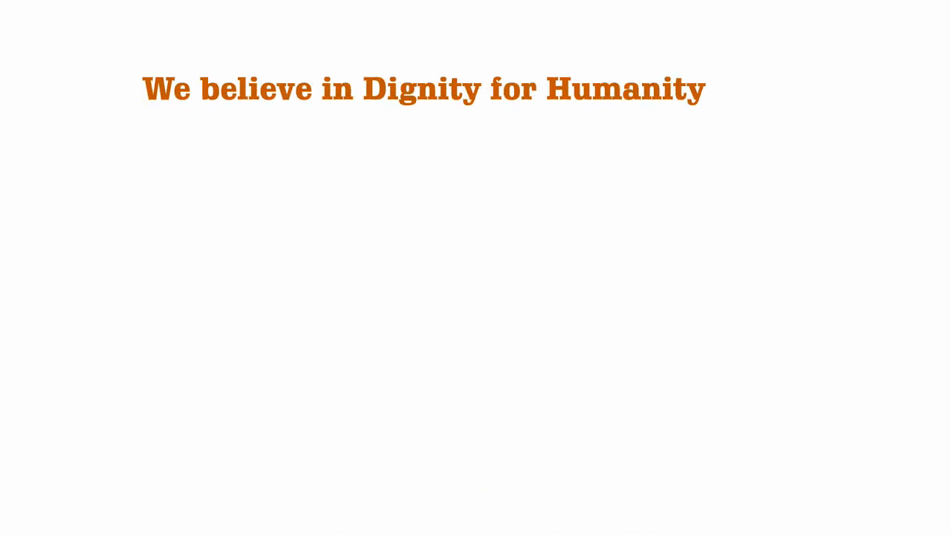
text(Our stories are directed to bring)
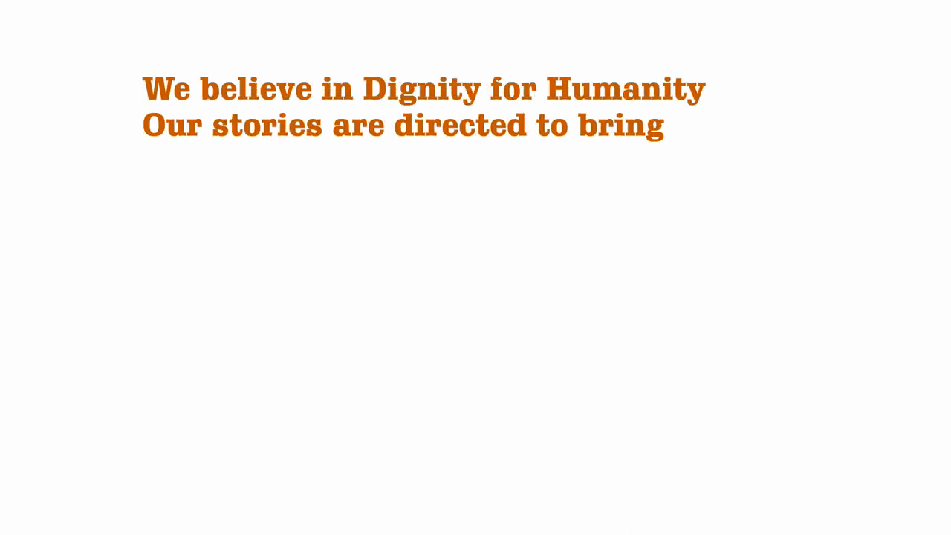